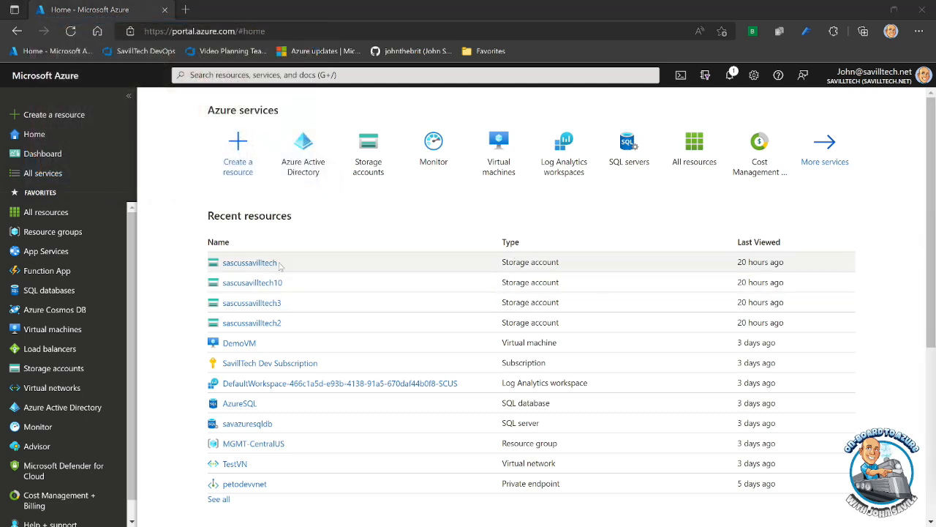
Open the sascussavilltech storage account's Data management > Object replication page
{"action": "left_click", "coordinate": [249, 262]}
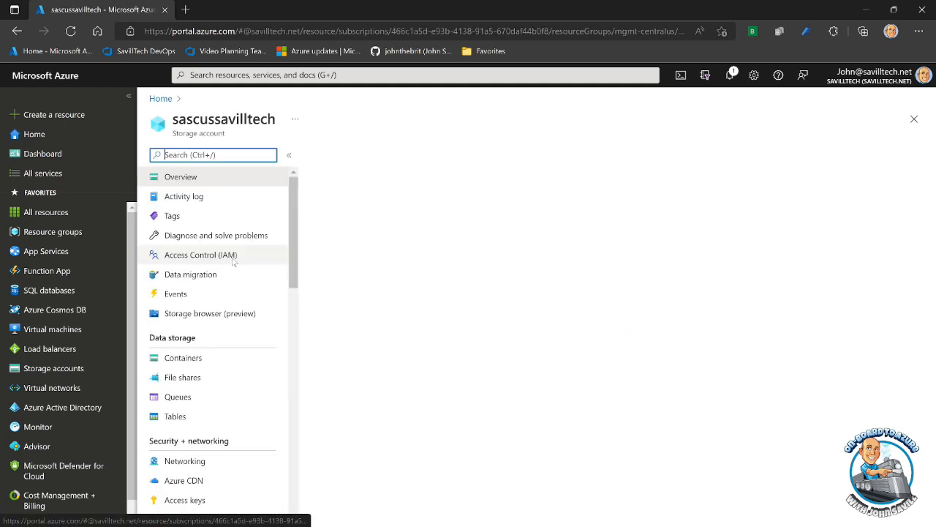
{"action": "left_click", "coordinate": [181, 176]}
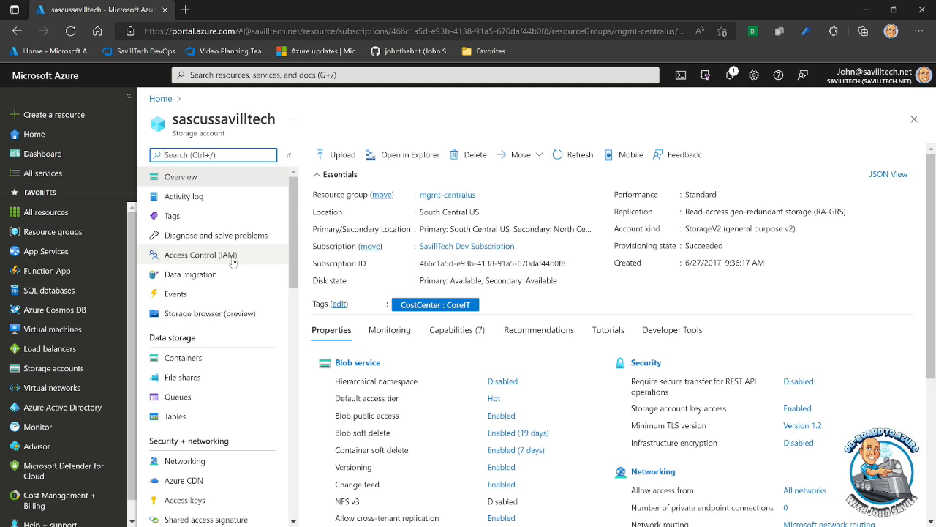
{"action": "mouse_move", "coordinate": [172, 215]}
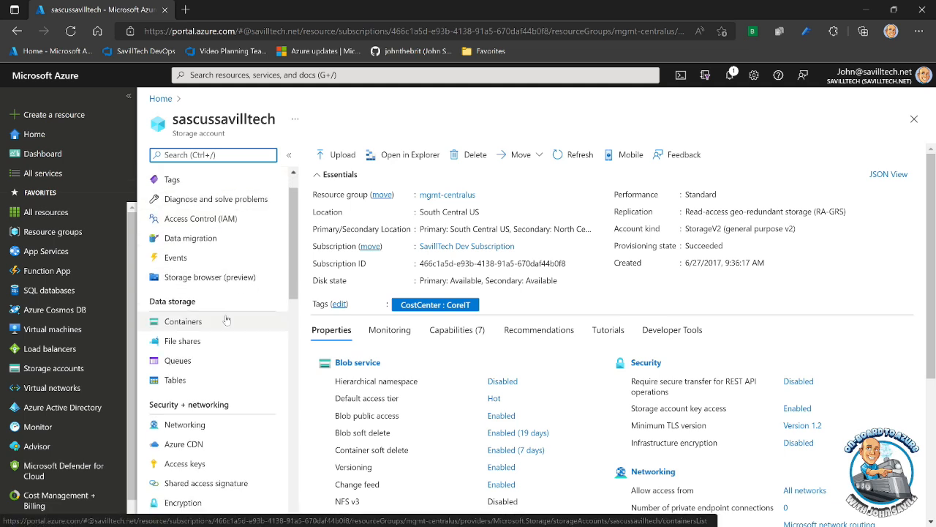
{"action": "scroll", "scroll_direction": "down", "scroll_amount": 3}
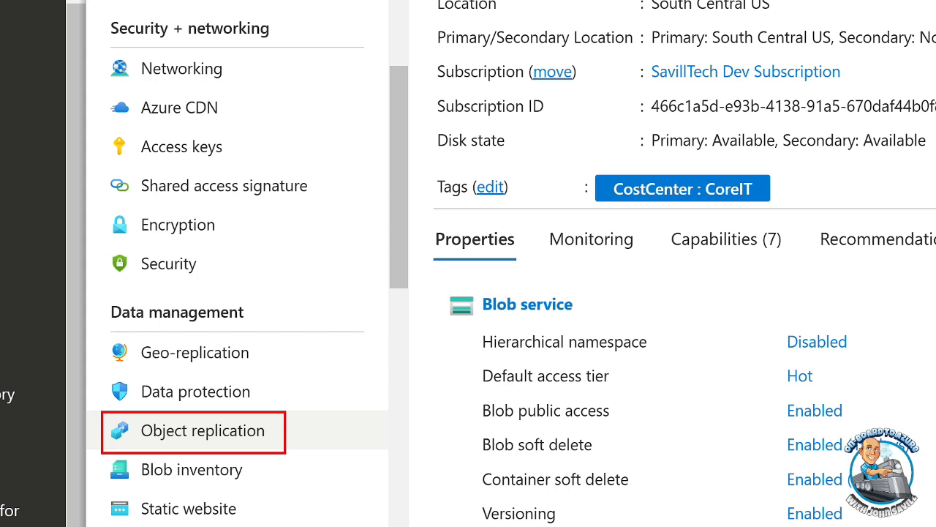
{"action": "left_click", "coordinate": [203, 430]}
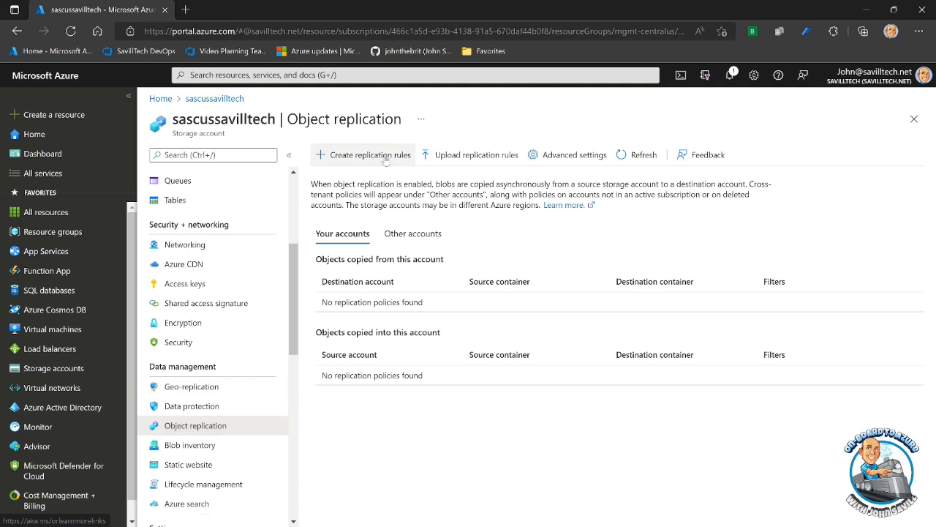
Start a new replication rule with sascussavilltech2 as the destination storage account
{"action": "left_click", "coordinate": [369, 154]}
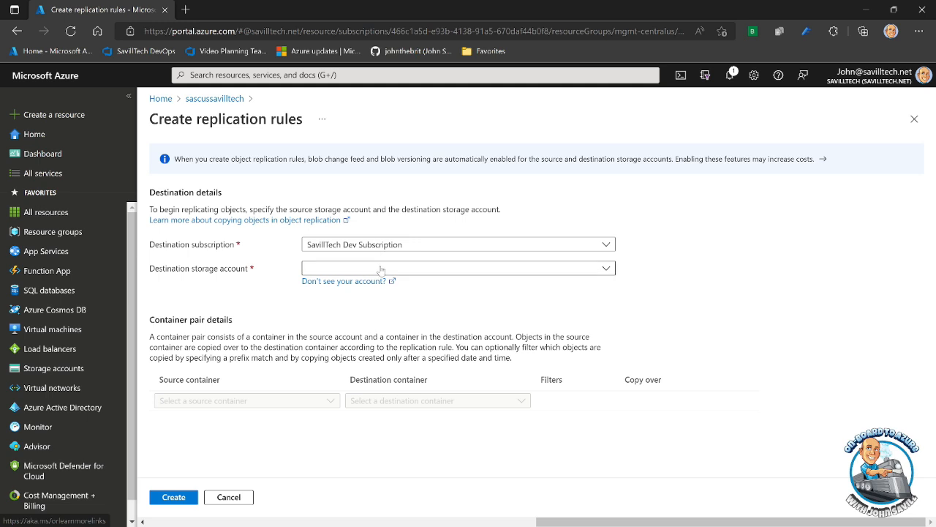
{"action": "mouse_move", "coordinate": [377, 253]}
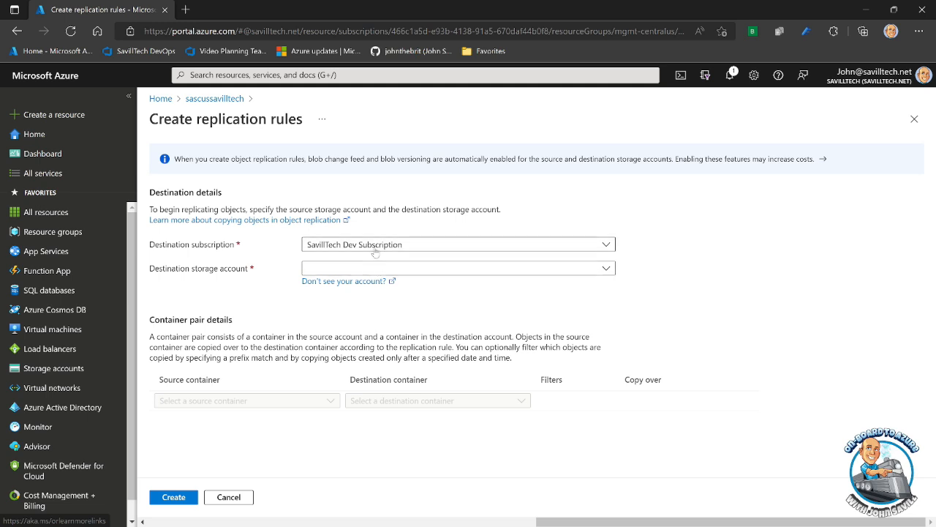
{"action": "mouse_move", "coordinate": [384, 264]}
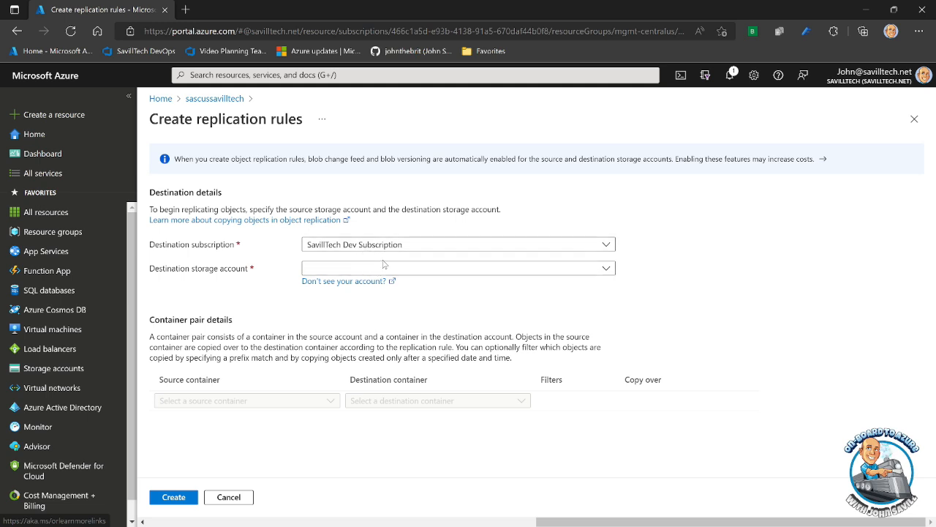
{"action": "left_click", "coordinate": [457, 267]}
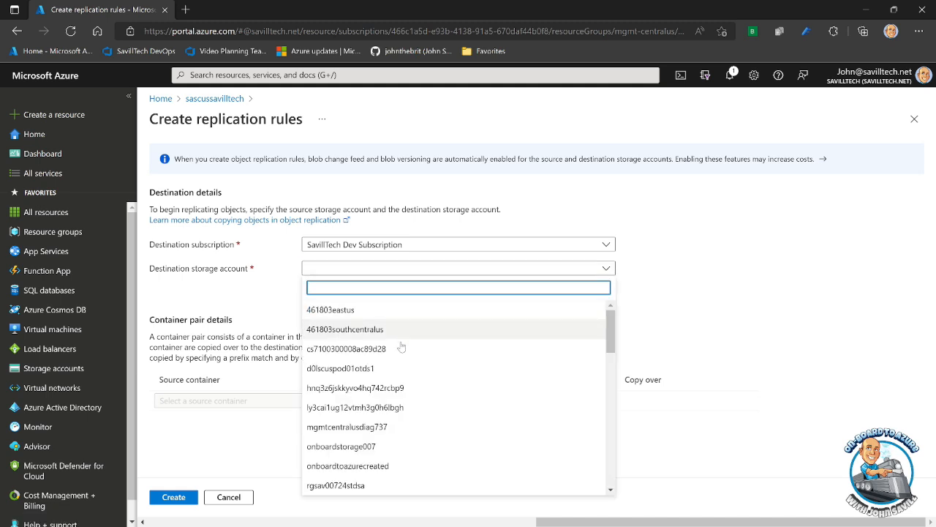
{"action": "scroll", "scroll_direction": "down", "scroll_amount": 3}
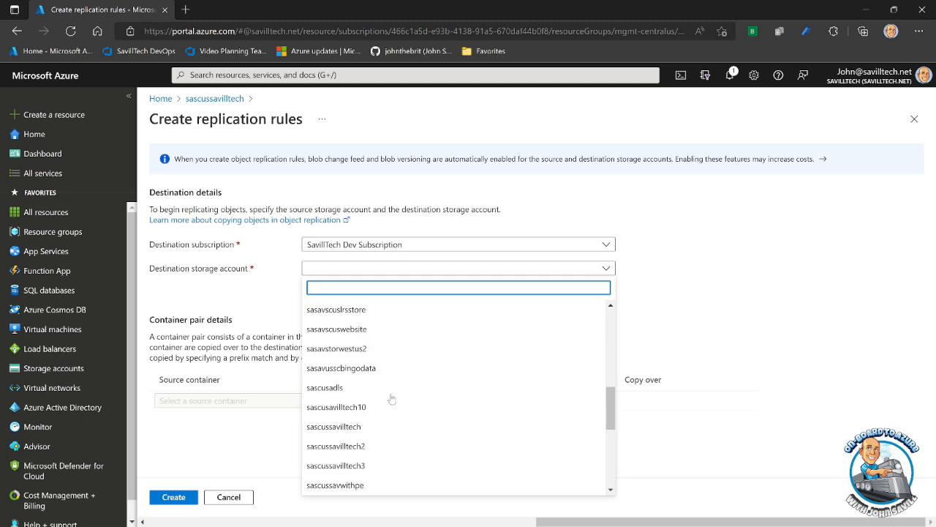
{"action": "scroll", "scroll_direction": "down", "scroll_amount": 3}
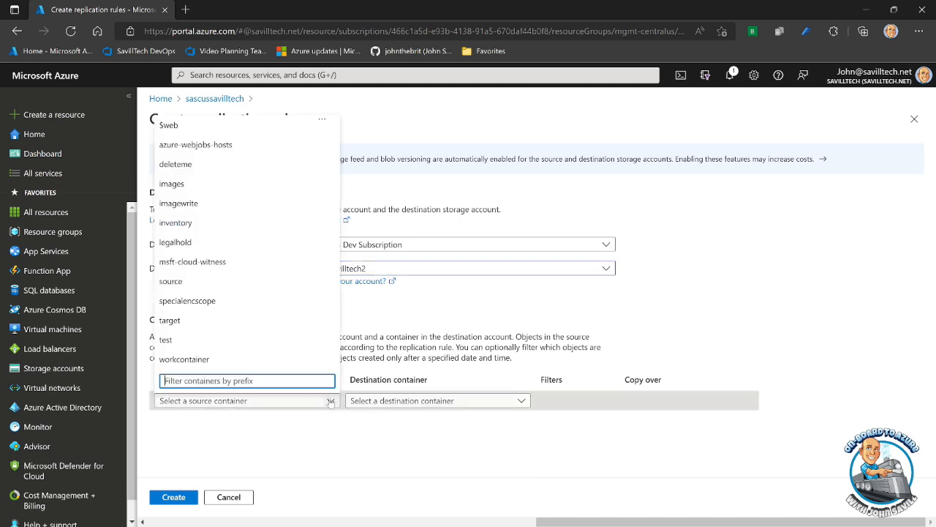
Pair source container images with destination container target, adding no prefix filters
{"action": "left_click", "coordinate": [171, 183]}
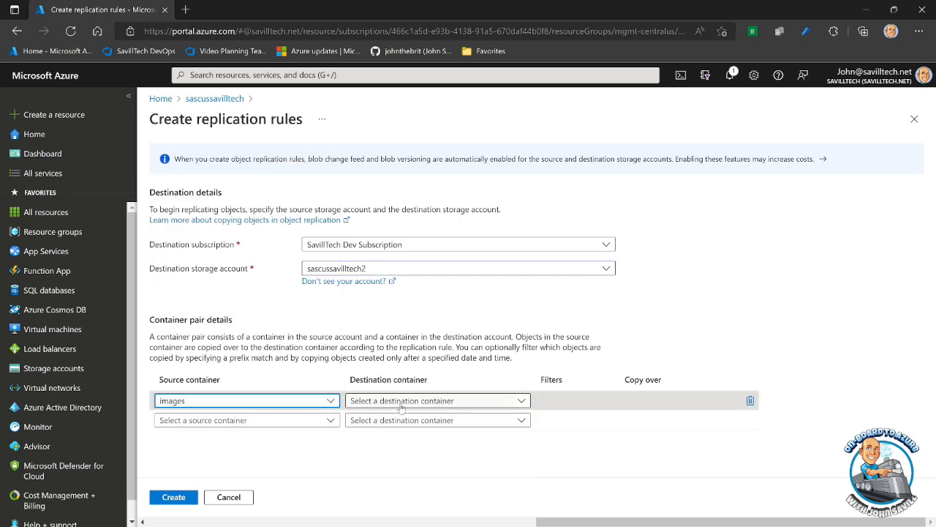
{"action": "left_click", "coordinate": [437, 400]}
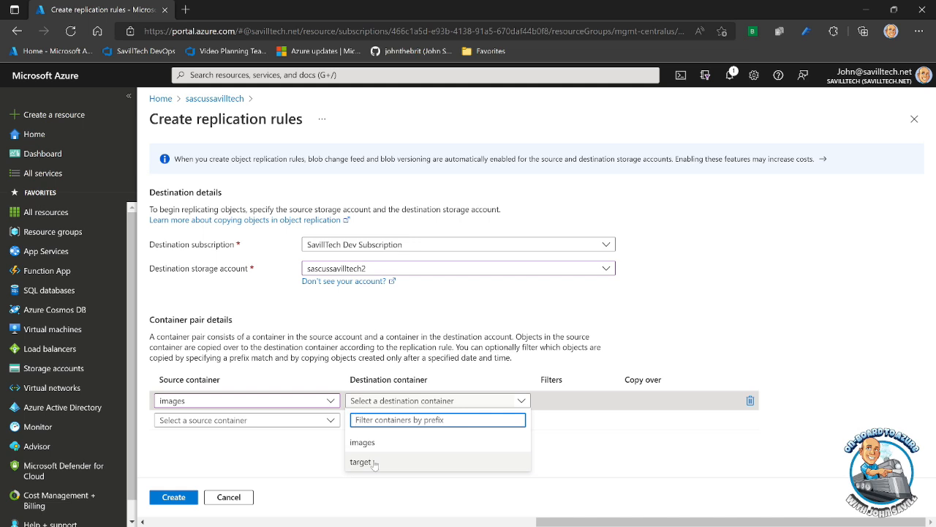
{"action": "left_click", "coordinate": [360, 462]}
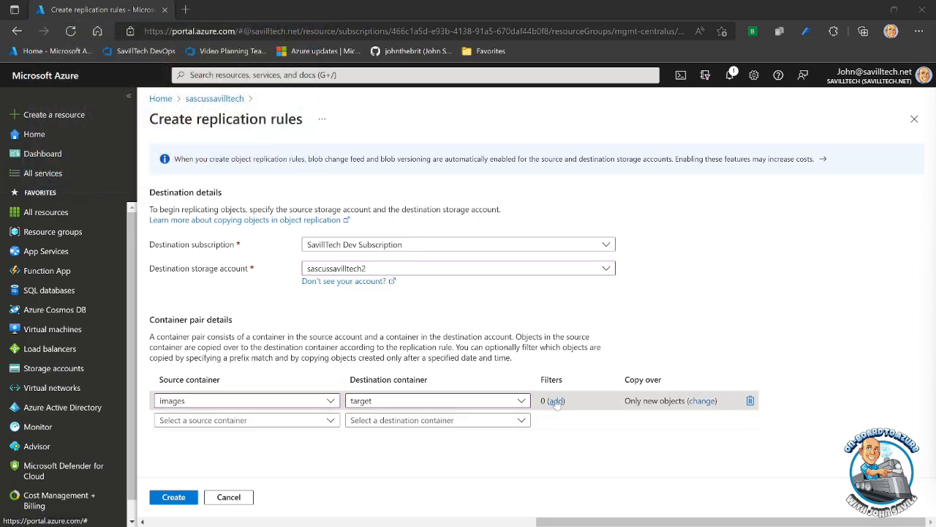
{"action": "left_click", "coordinate": [557, 400]}
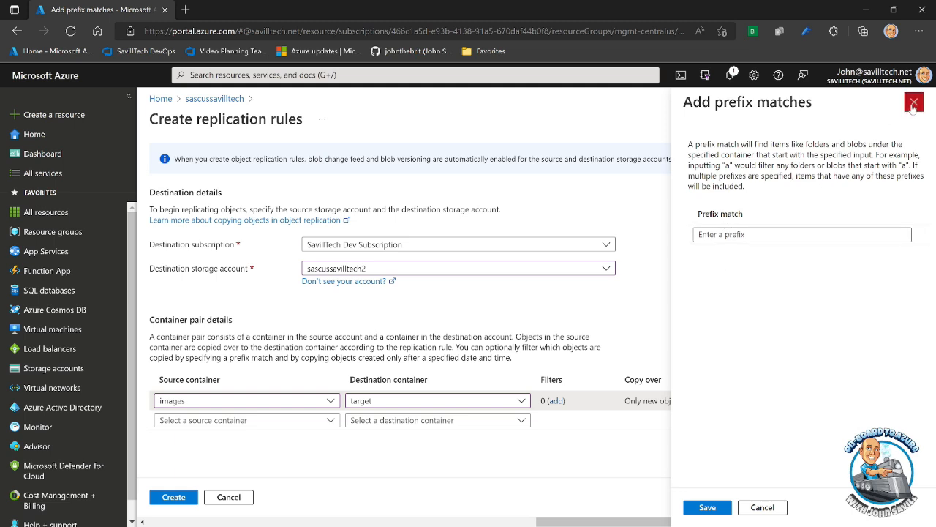
{"action": "left_click", "coordinate": [913, 102]}
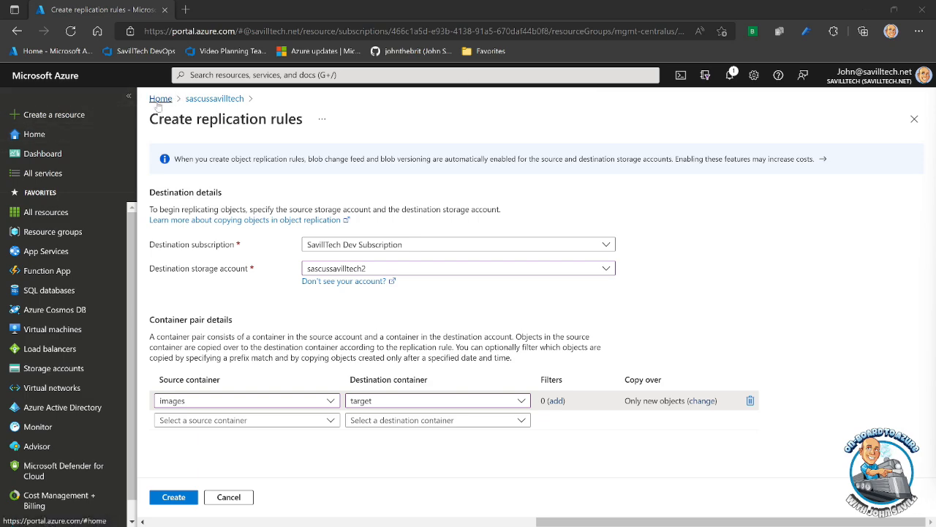
Go to Azure Active Directory > Identity Governance > Access reviews and begin a new review
{"action": "left_click", "coordinate": [160, 99]}
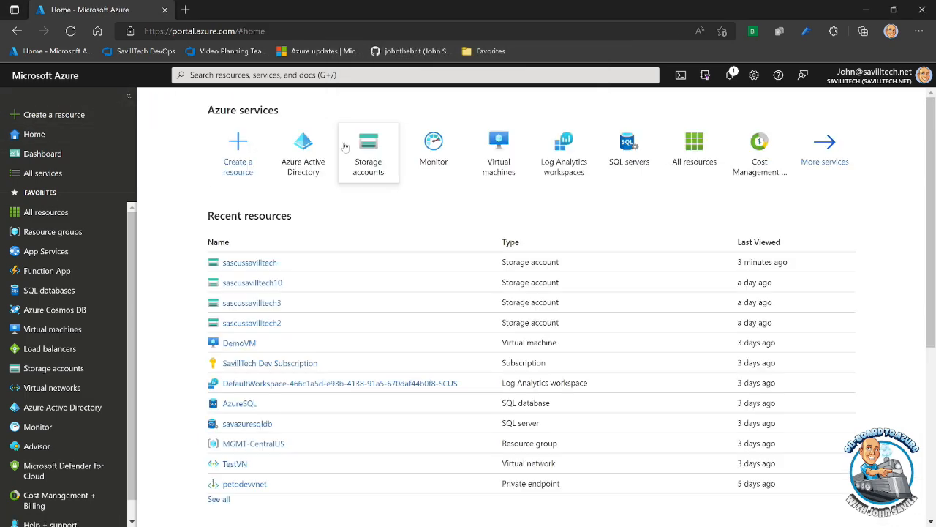
{"action": "left_click", "coordinate": [303, 151]}
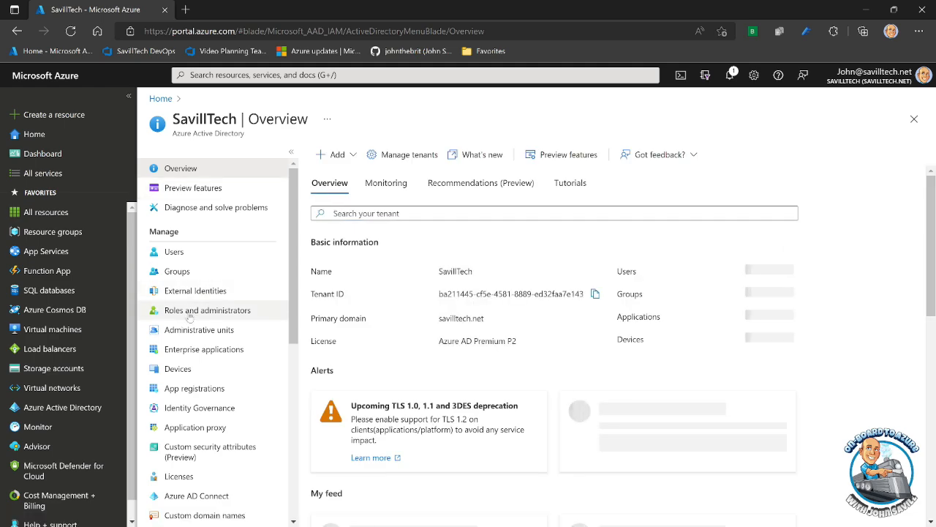
{"action": "left_click", "coordinate": [199, 407]}
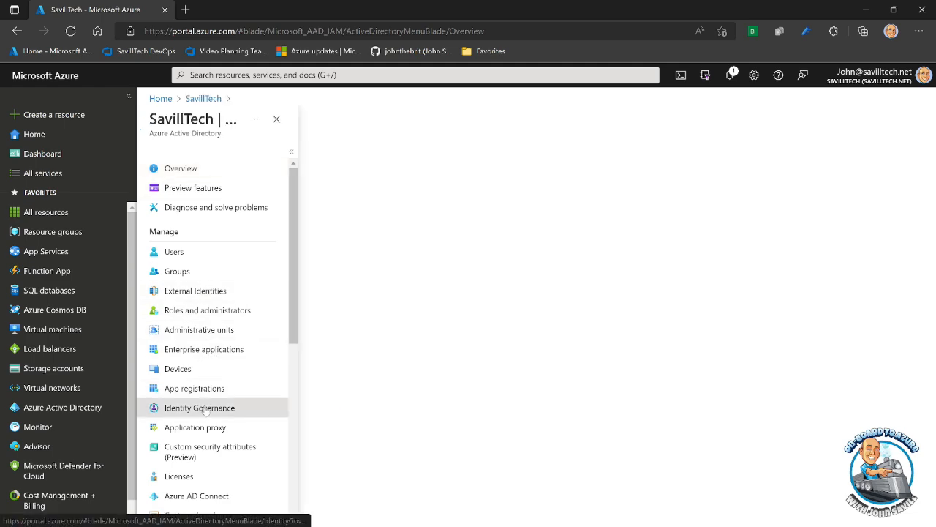
{"action": "left_click", "coordinate": [199, 407]}
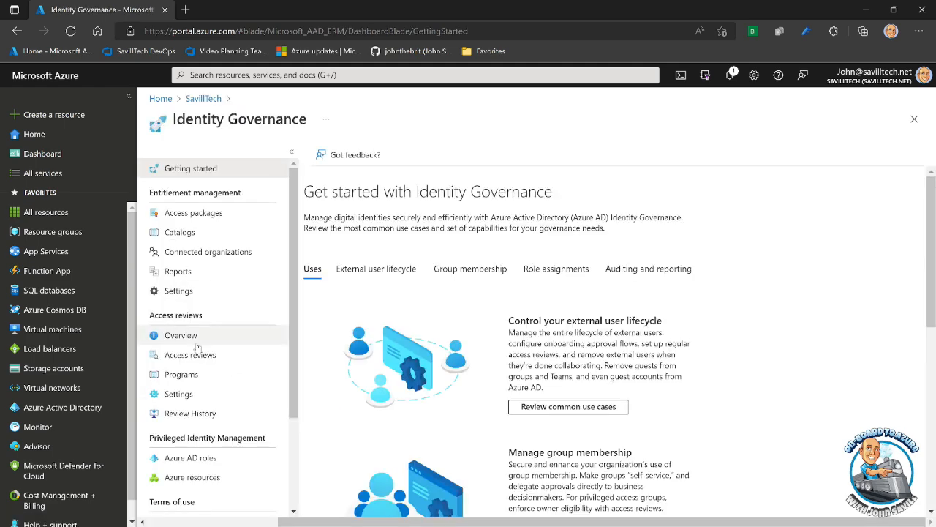
{"action": "left_click", "coordinate": [191, 354]}
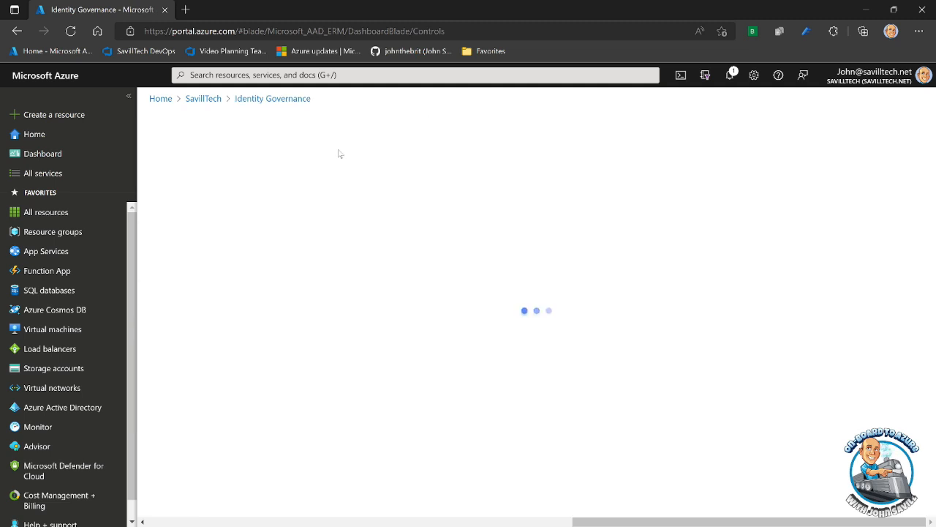
{"action": "left_click", "coordinate": [409, 231]}
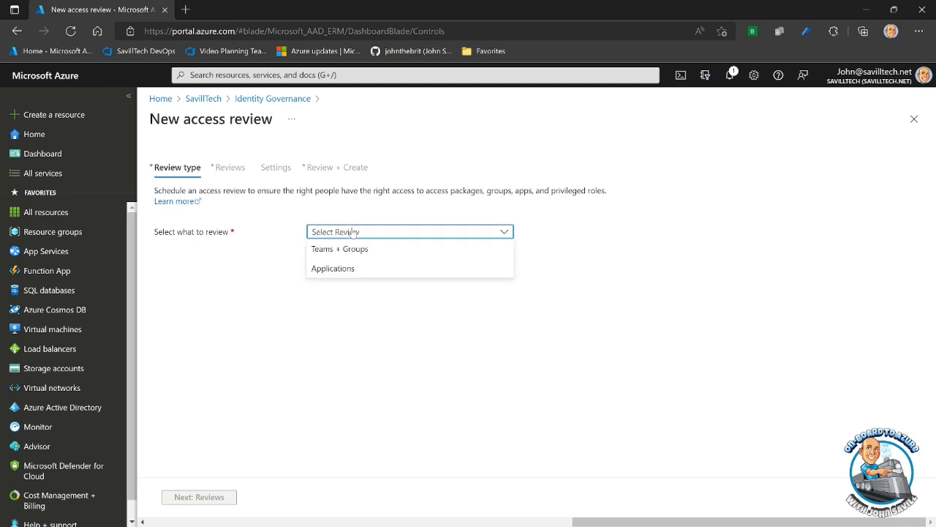
Scope the review to the 00Agents group, inactive users only, with 30 days inactive
{"action": "left_click", "coordinate": [340, 249]}
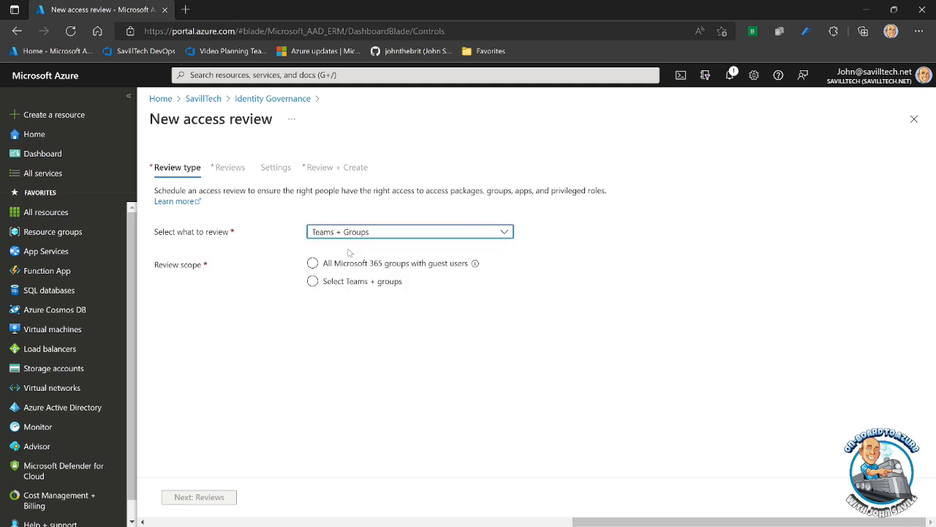
{"action": "left_click", "coordinate": [312, 281]}
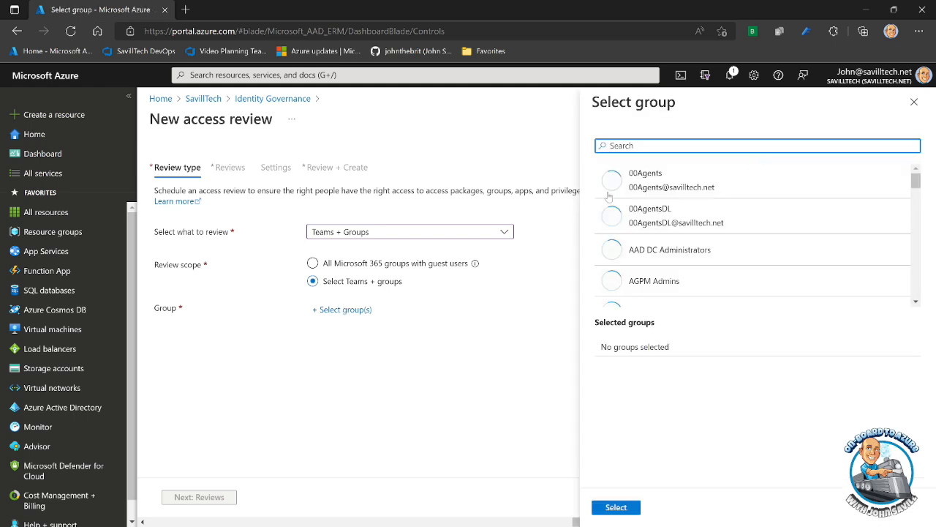
{"action": "left_click", "coordinate": [672, 182]}
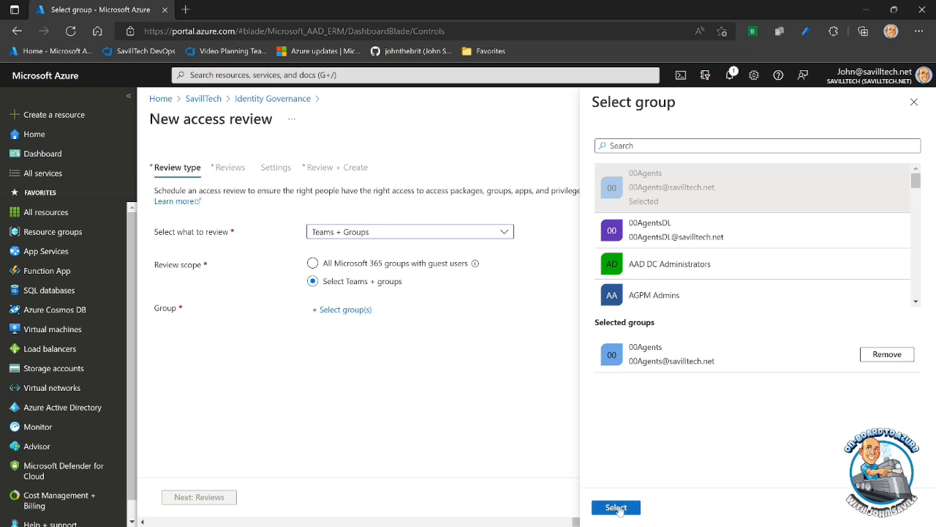
{"action": "left_click", "coordinate": [616, 507]}
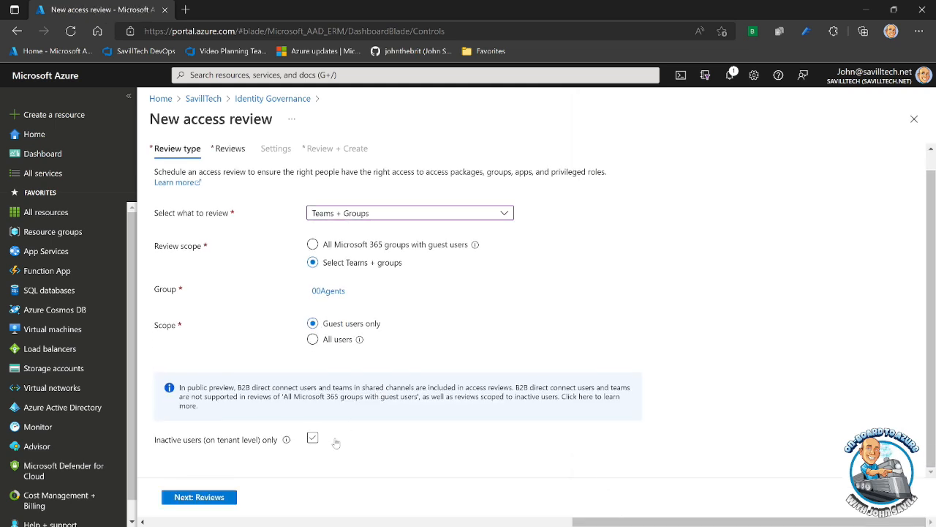
{"action": "left_click", "coordinate": [312, 437]}
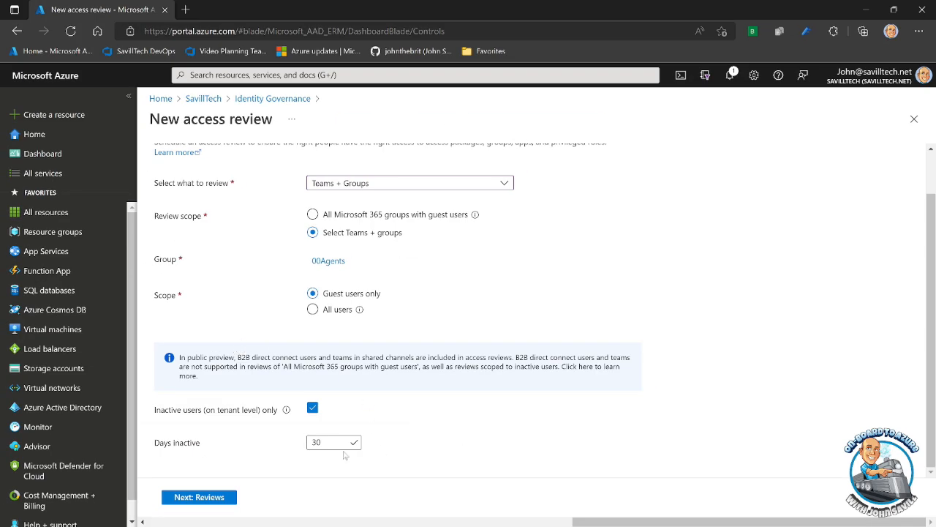
{"action": "left_click", "coordinate": [330, 442]}
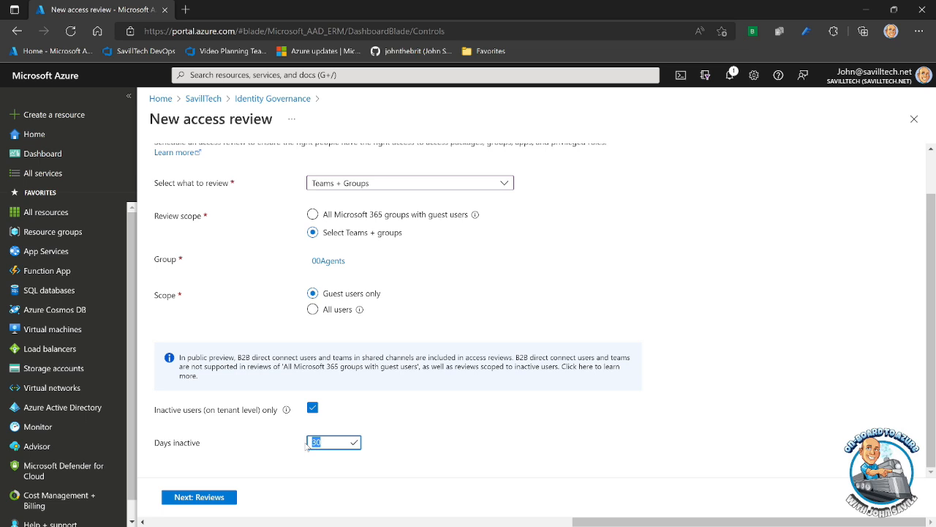
{"action": "mouse_move", "coordinate": [366, 421]}
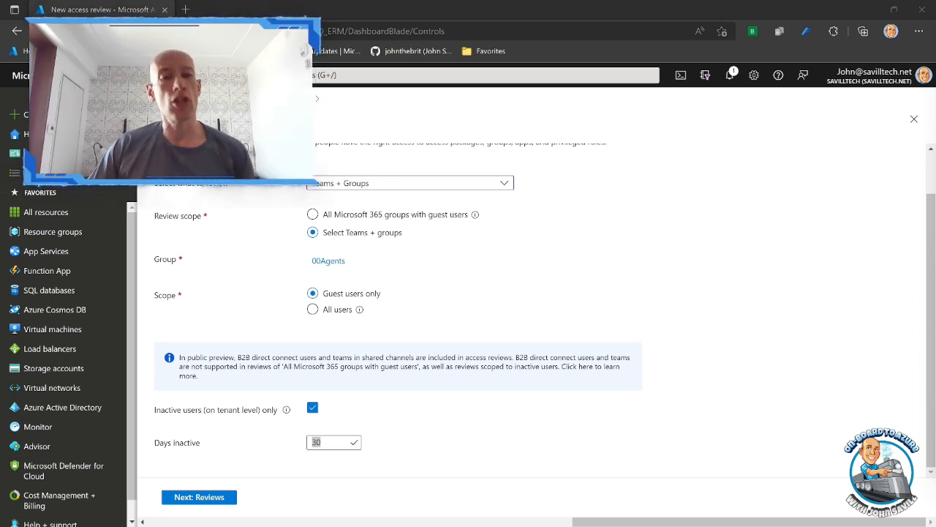
Switch to the AVD April 2022 Tech Community post and scroll through its updates
{"action": "left_click", "coordinate": [249, 9]}
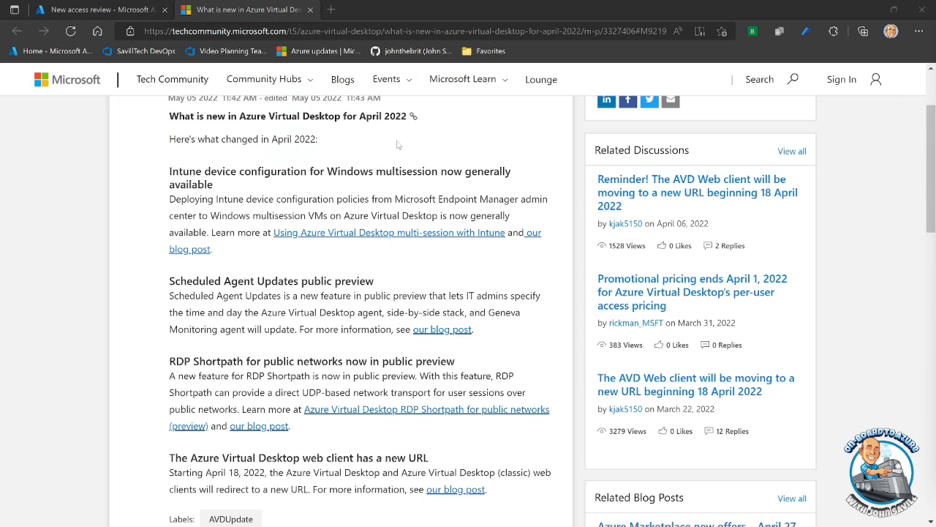
{"action": "mouse_move", "coordinate": [387, 157]}
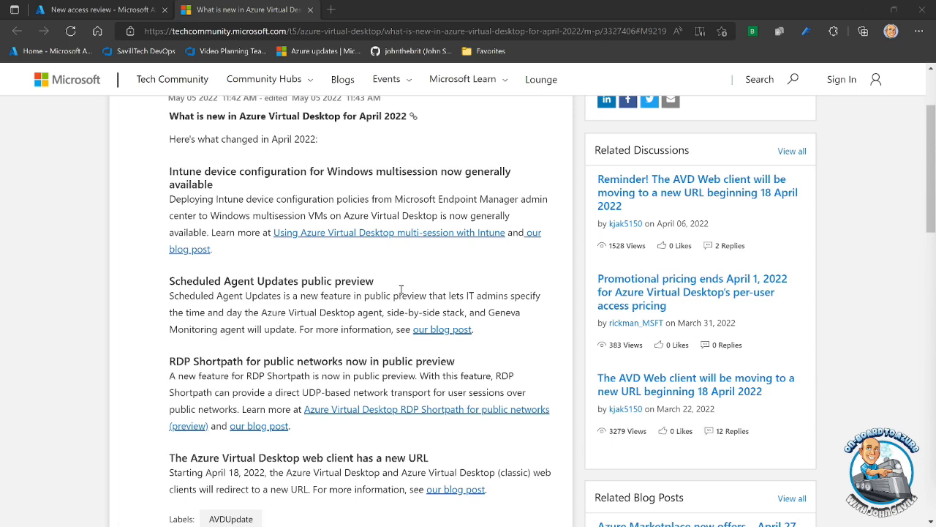
{"action": "scroll", "scroll_direction": "down", "scroll_amount": 3}
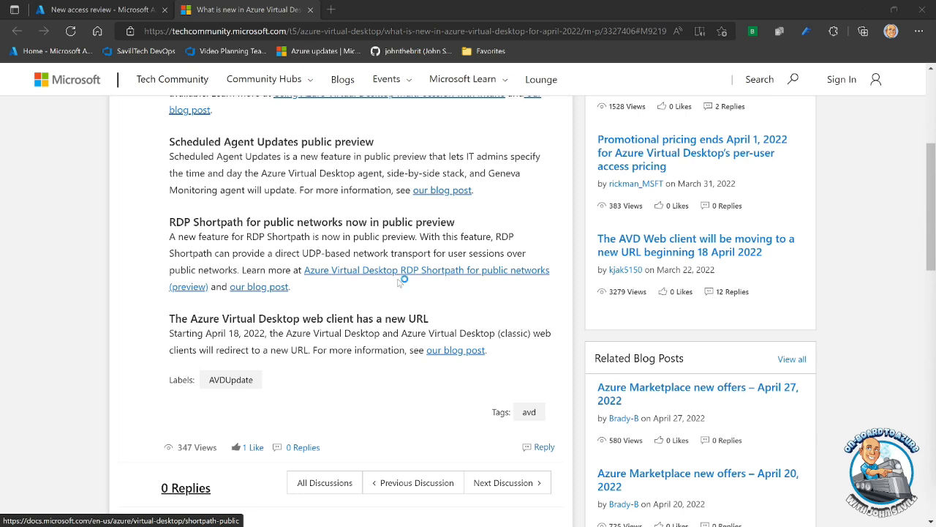
{"action": "mouse_move", "coordinate": [455, 350]}
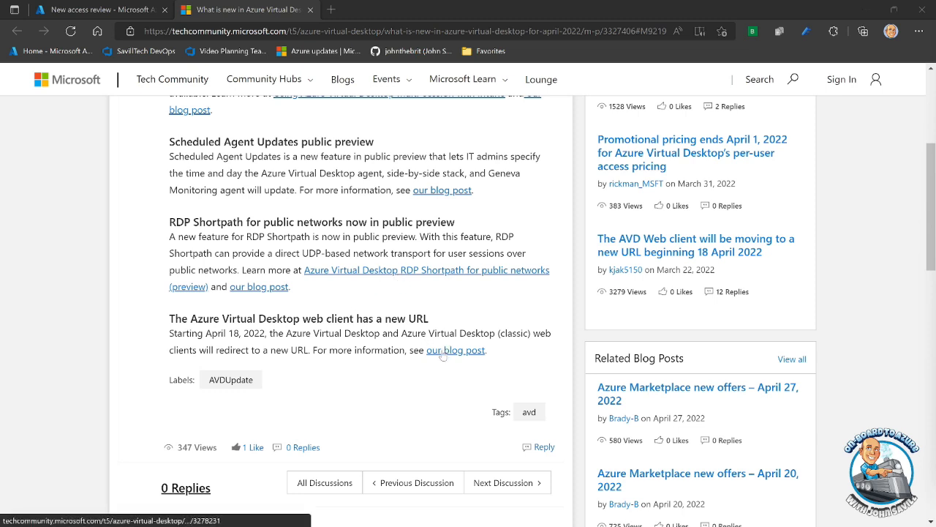